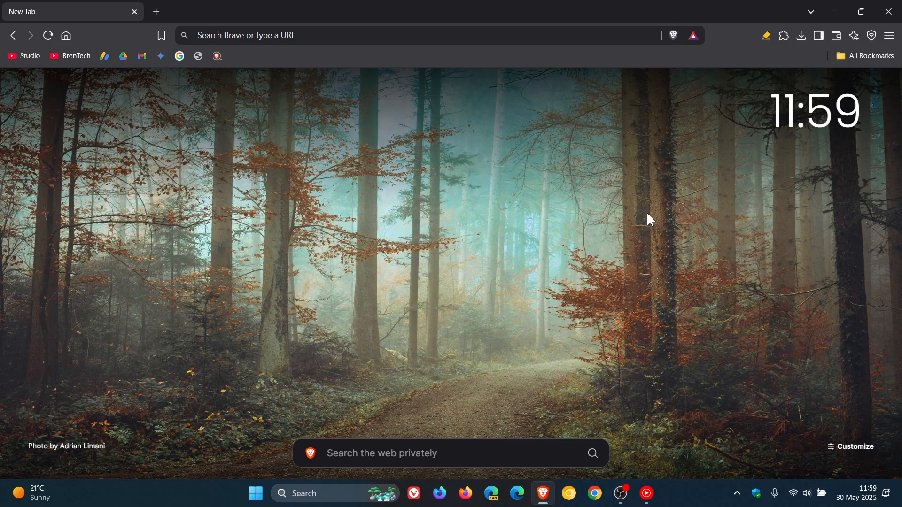
{"action": "mouse_move", "coordinate": [888, 36]}
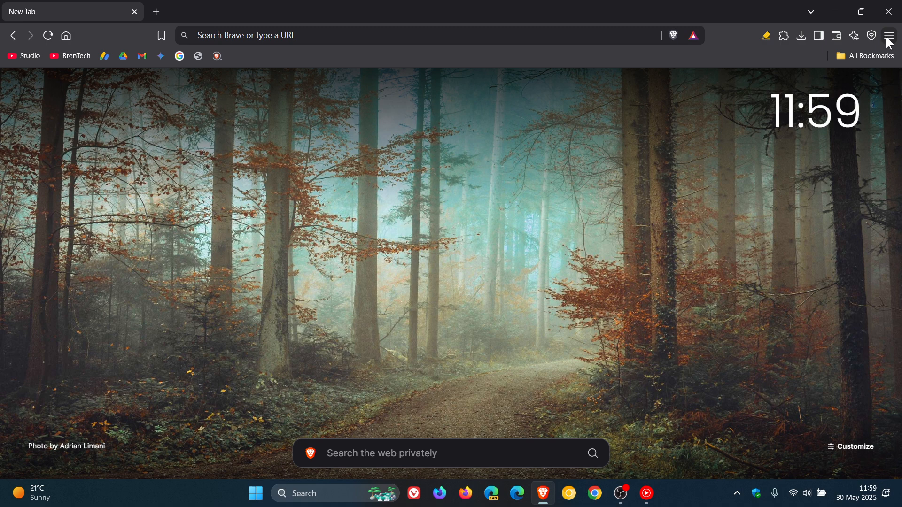
Step: Show Brave's main menu with the Help submenu listing About Brave
{"action": "left_click", "coordinate": [889, 35]}
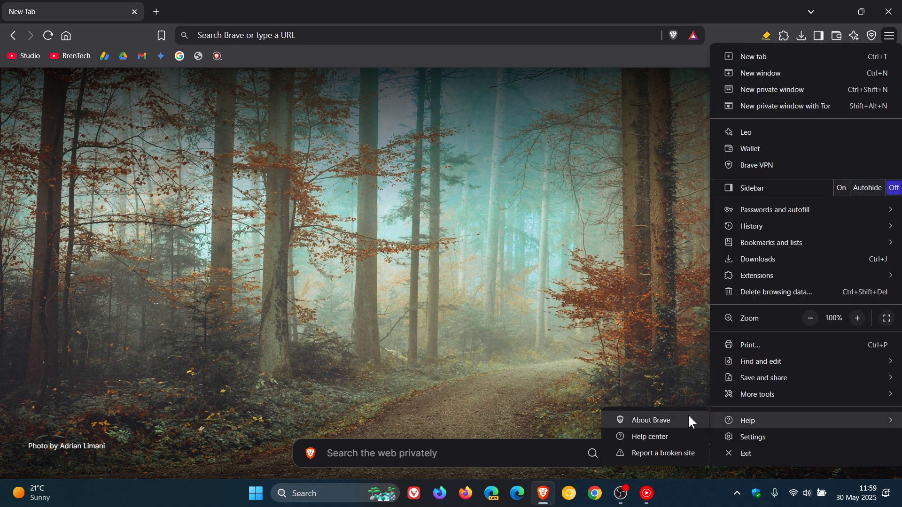
Step: Show brave://settings/help reporting version 1.79.118 (Chromium 137) as up to date
{"action": "left_click", "coordinate": [650, 420]}
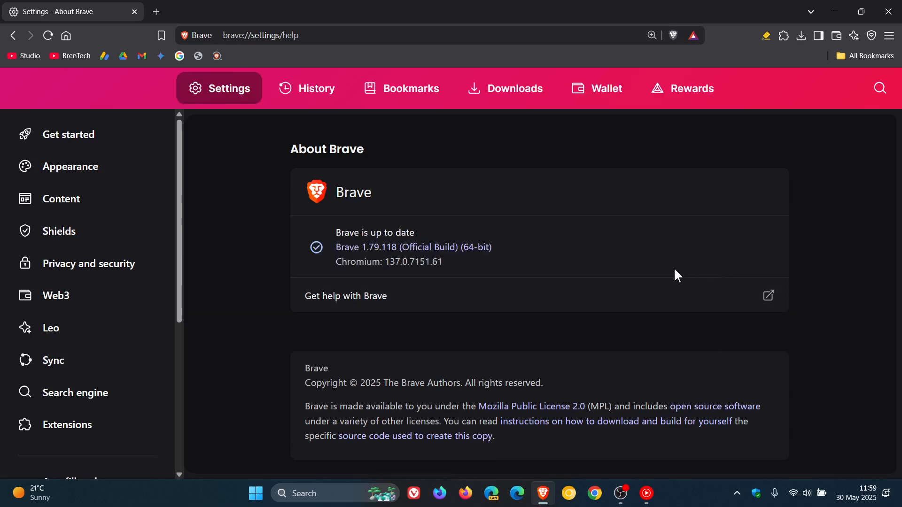
{"action": "mouse_move", "coordinate": [361, 265]}
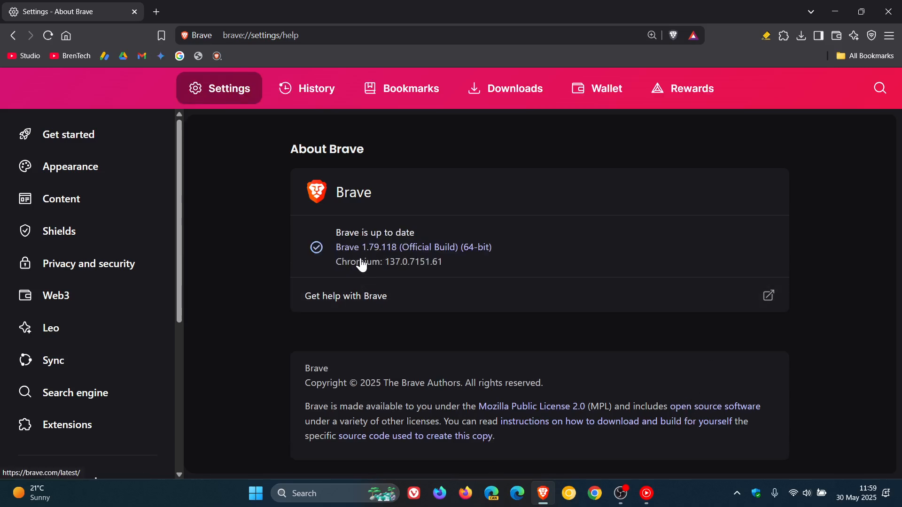
{"action": "mouse_move", "coordinate": [376, 265]}
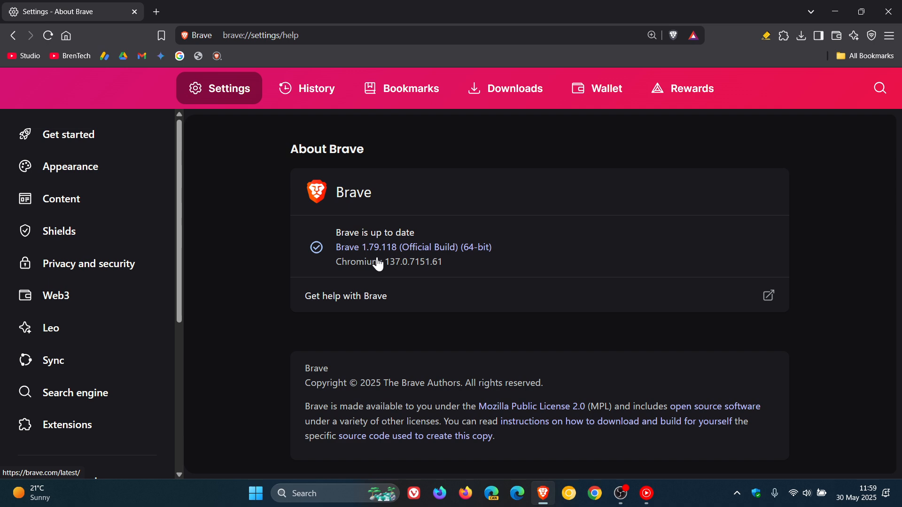
{"action": "mouse_move", "coordinate": [381, 281]}
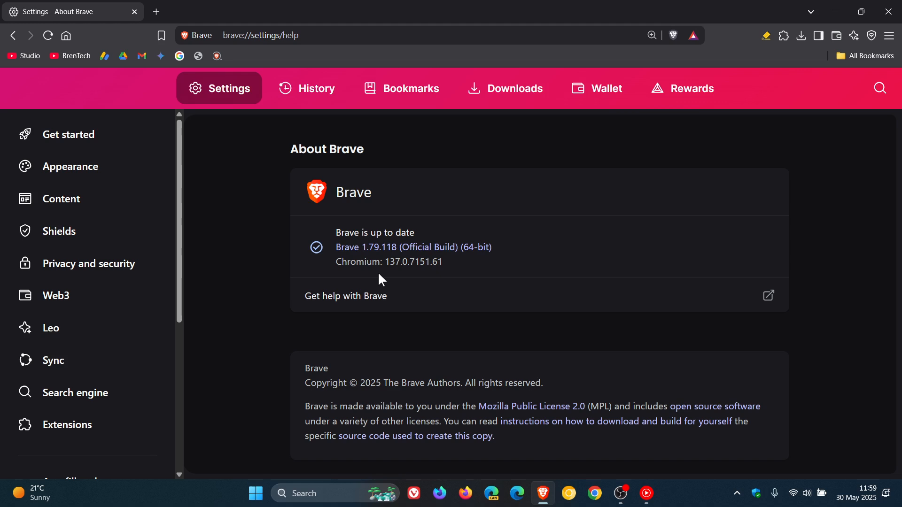
{"action": "mouse_move", "coordinate": [413, 281]}
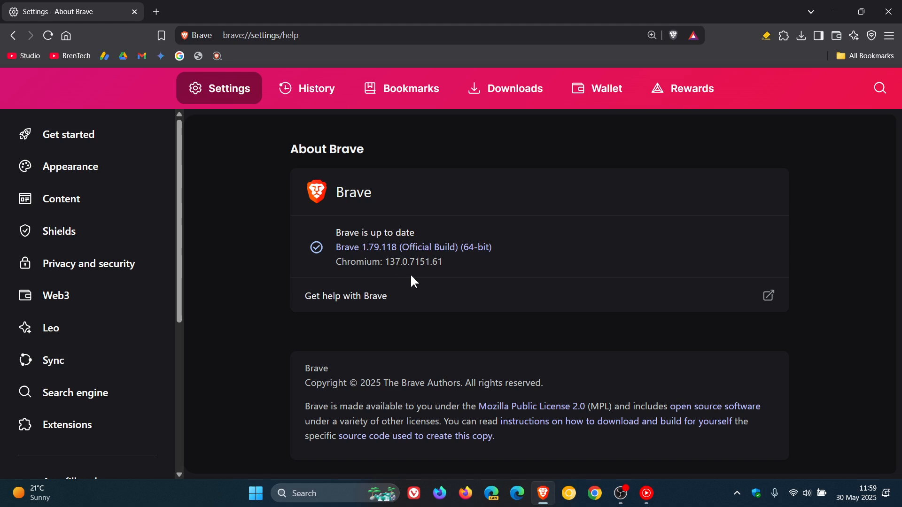
{"action": "mouse_move", "coordinate": [443, 285]}
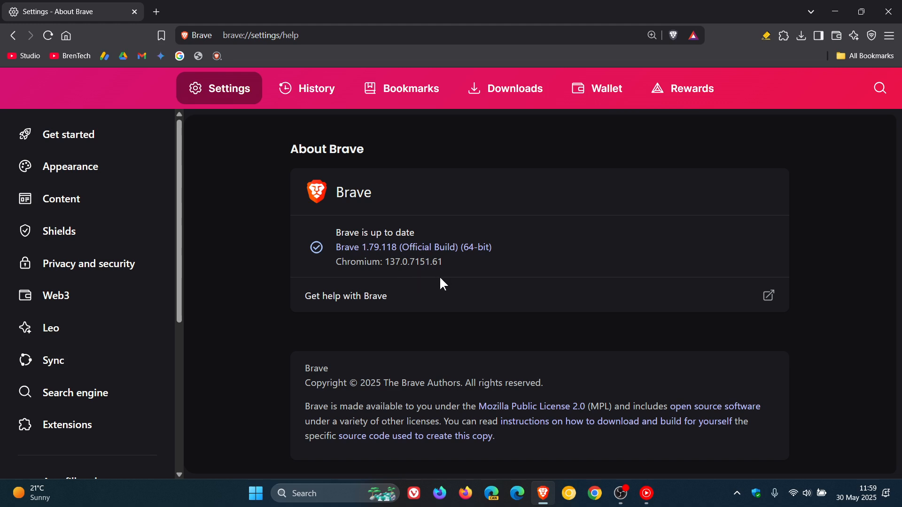
{"action": "mouse_move", "coordinate": [465, 285]}
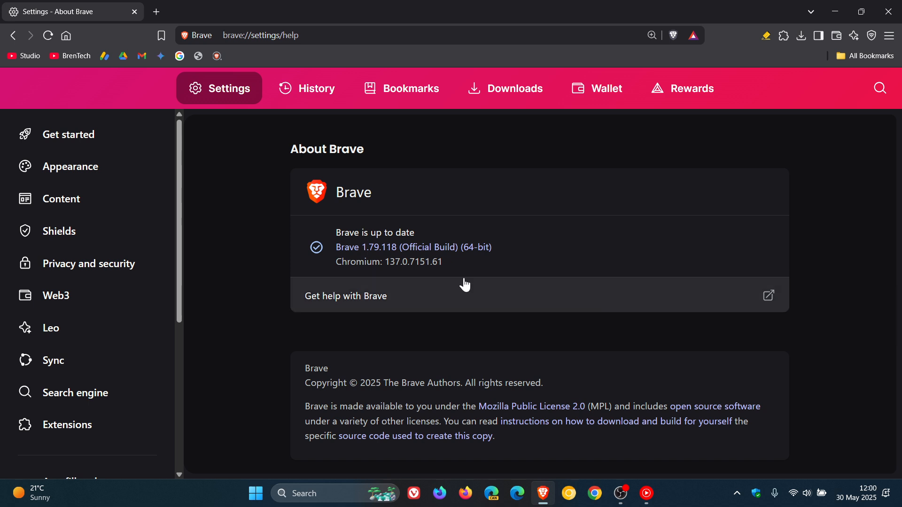
{"action": "mouse_move", "coordinate": [471, 193]}
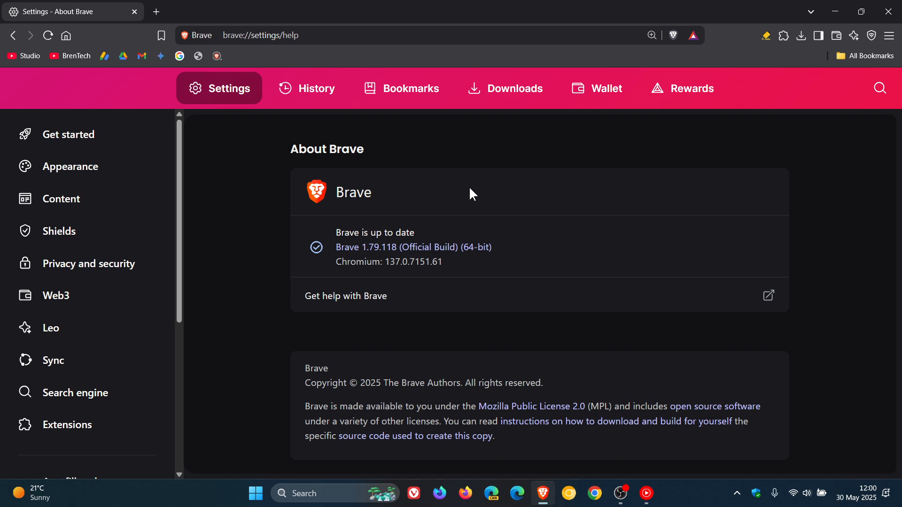
{"action": "mouse_move", "coordinate": [483, 282]}
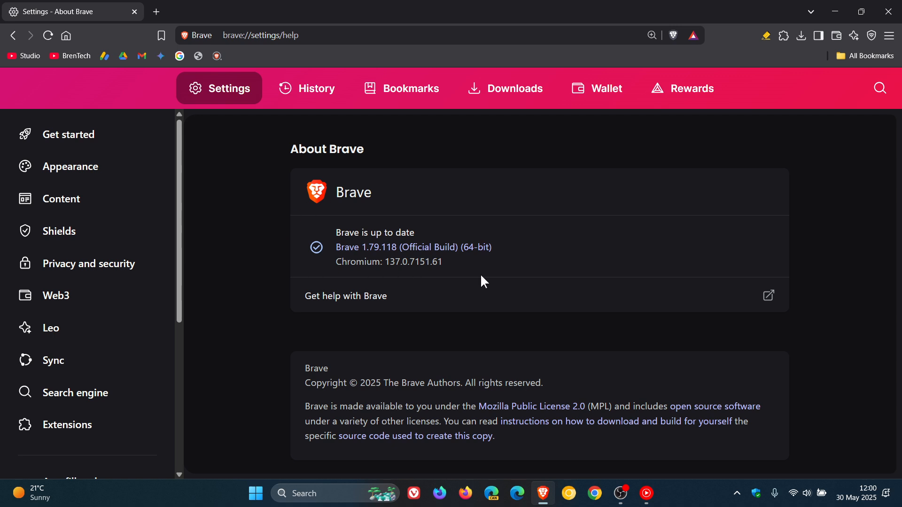
{"action": "mouse_move", "coordinate": [426, 251]}
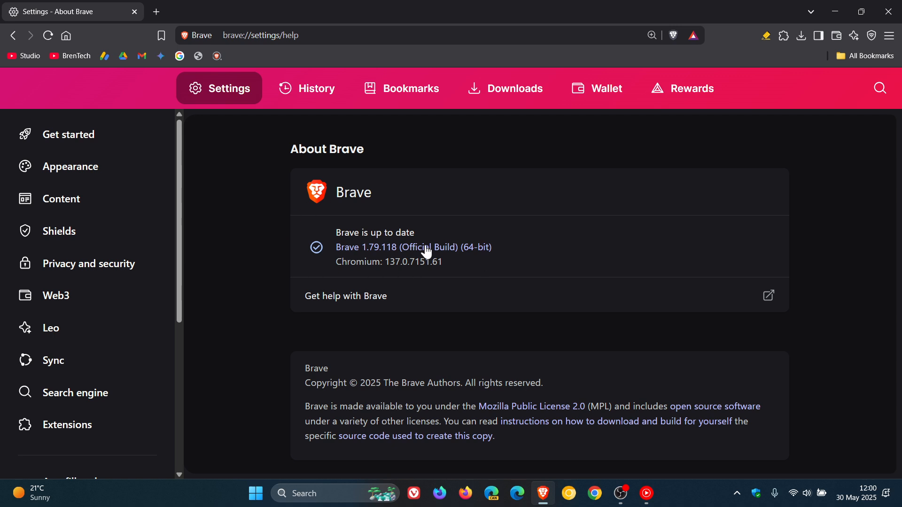
{"action": "mouse_move", "coordinate": [470, 269]}
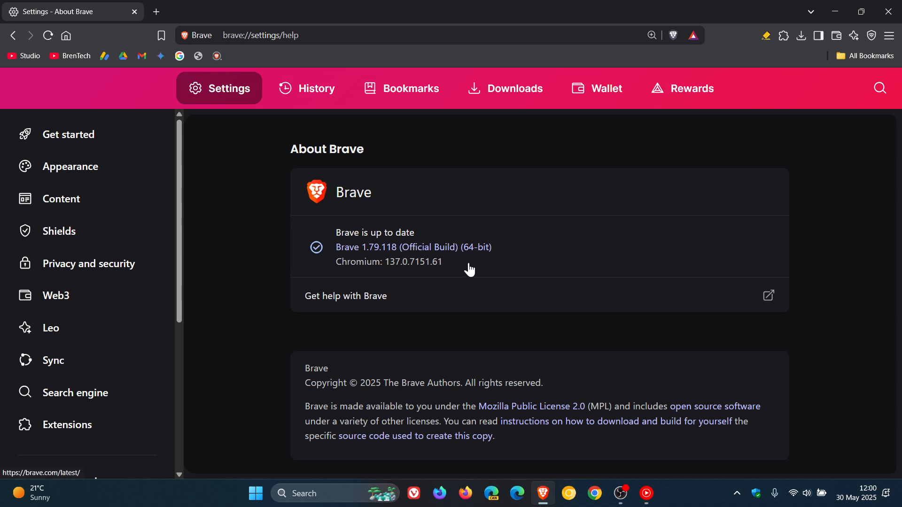
{"action": "mouse_move", "coordinate": [437, 267]}
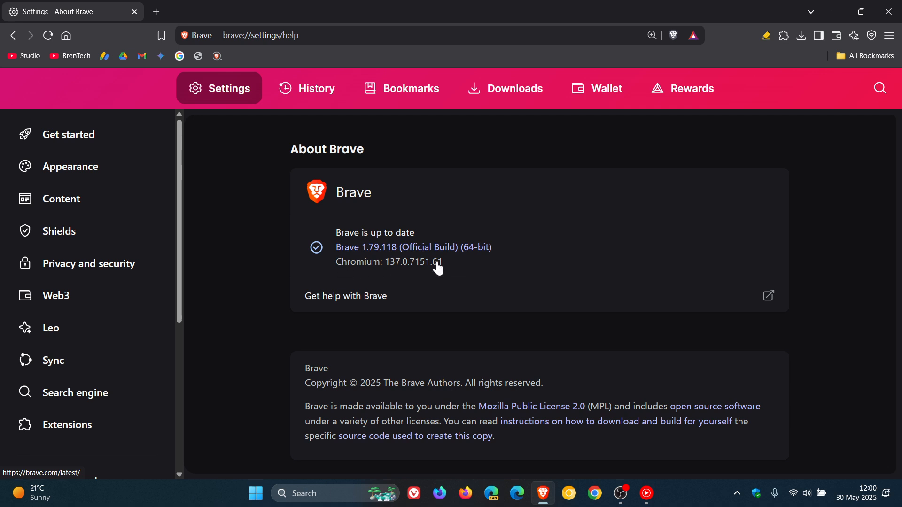
{"action": "mouse_move", "coordinate": [537, 244]}
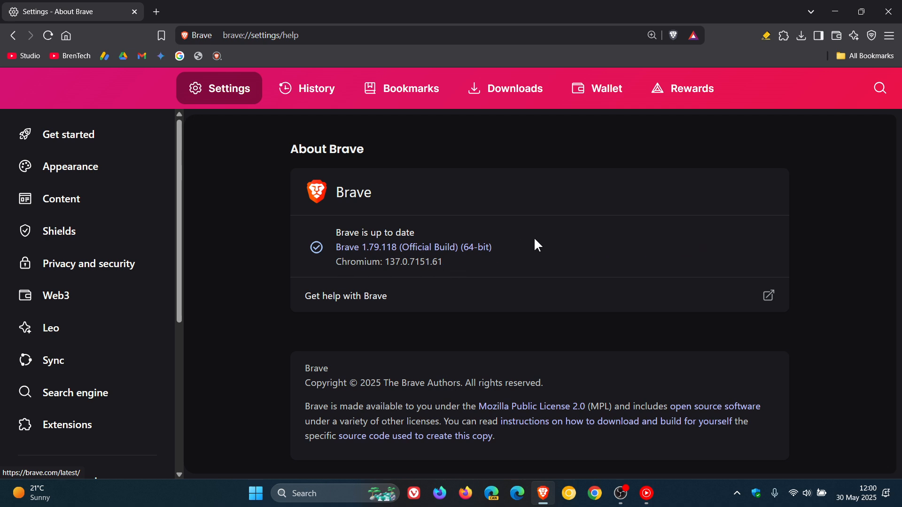
{"action": "mouse_move", "coordinate": [390, 276]}
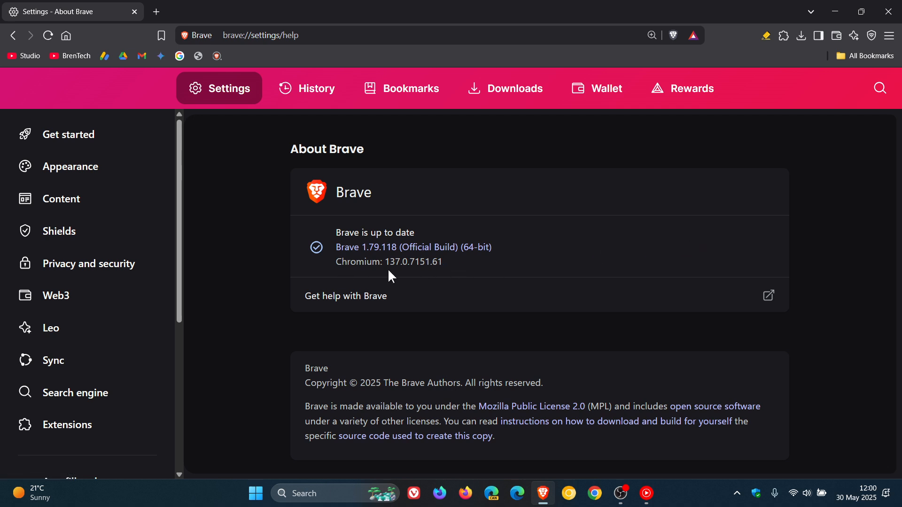
{"action": "mouse_move", "coordinate": [362, 253]}
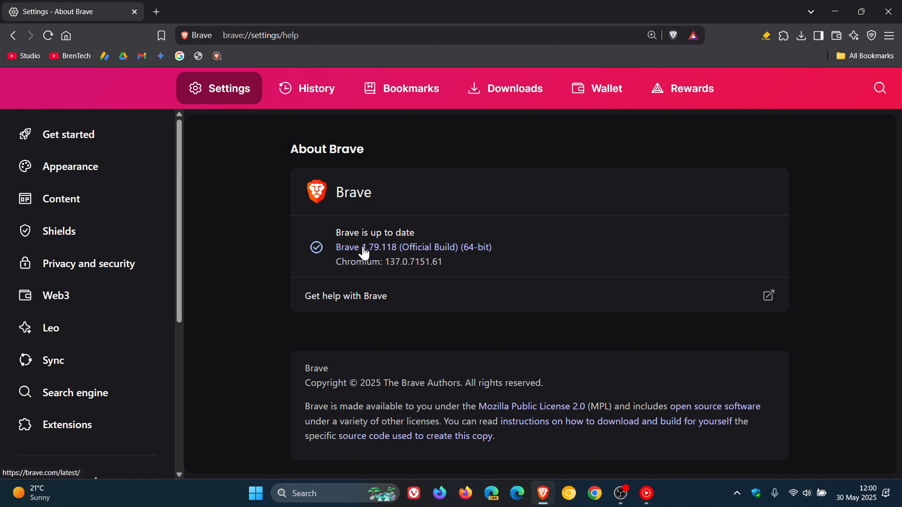
{"action": "mouse_move", "coordinate": [406, 250]}
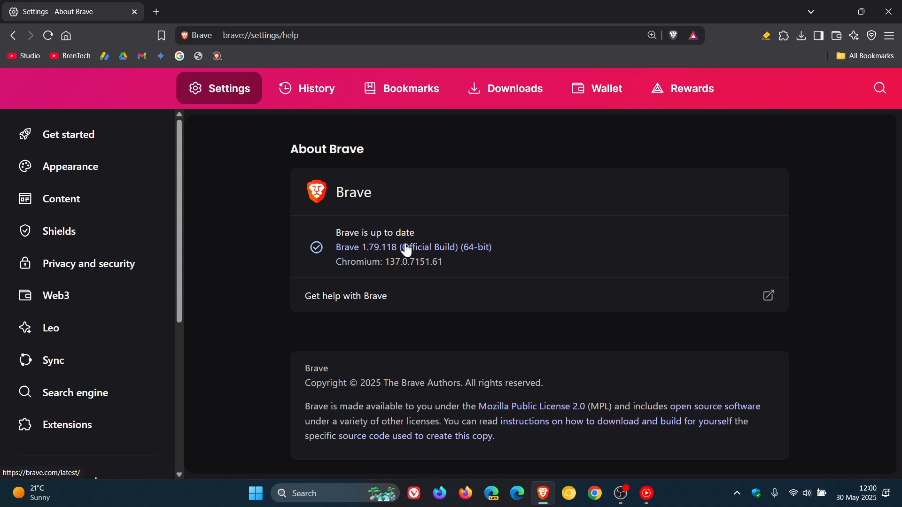
{"action": "mouse_move", "coordinate": [423, 256]}
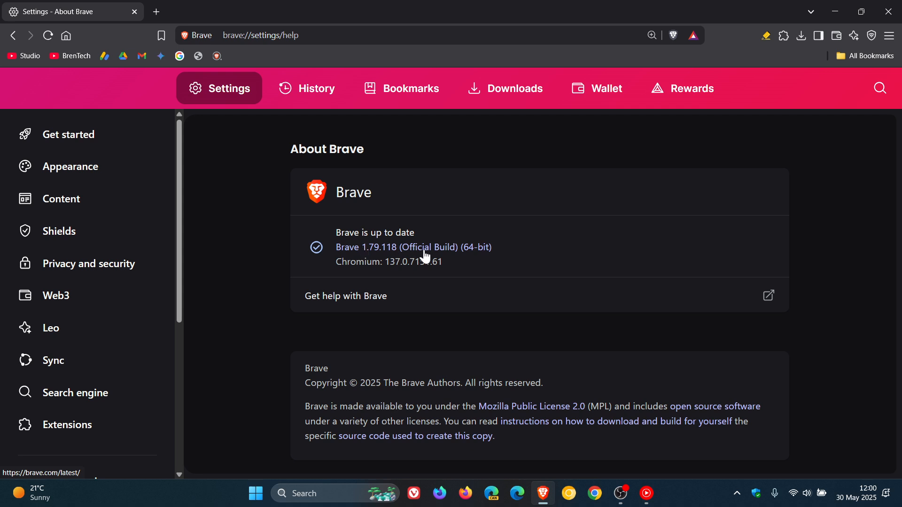
{"action": "mouse_move", "coordinate": [410, 258]}
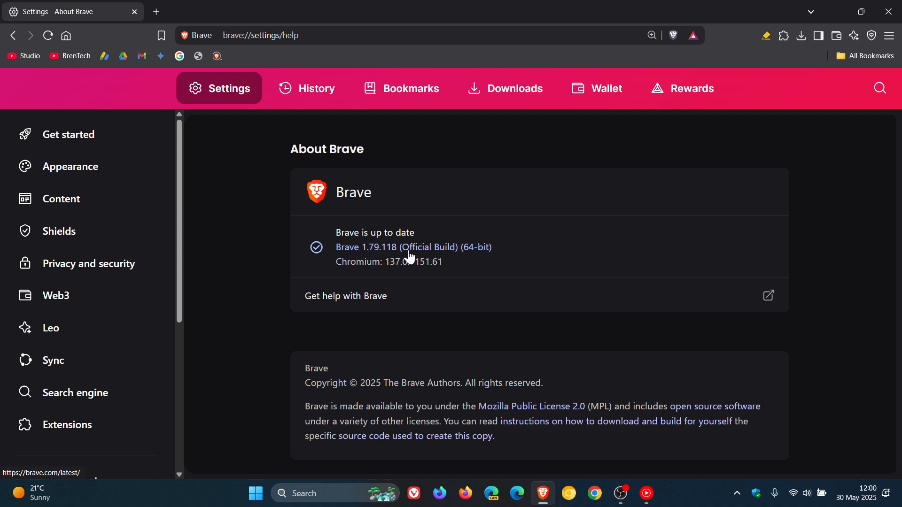
{"action": "mouse_move", "coordinate": [511, 258]}
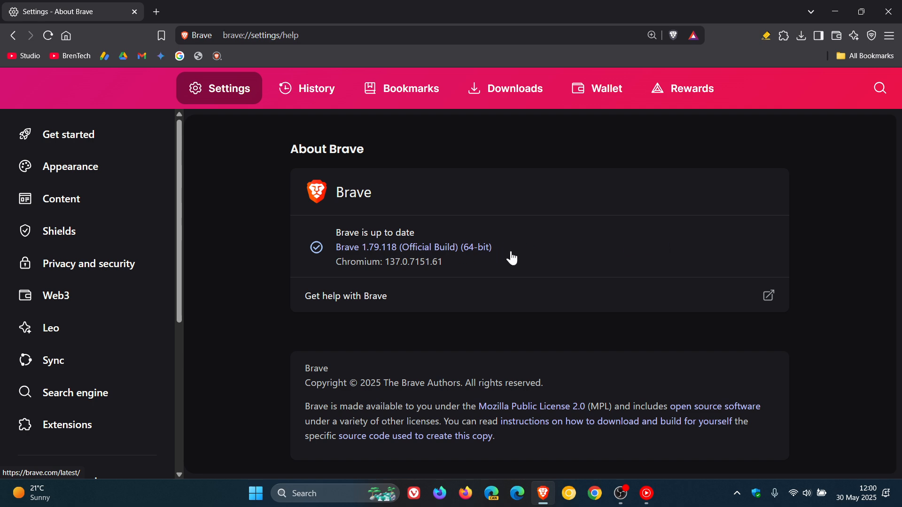
{"action": "mouse_move", "coordinate": [439, 247]}
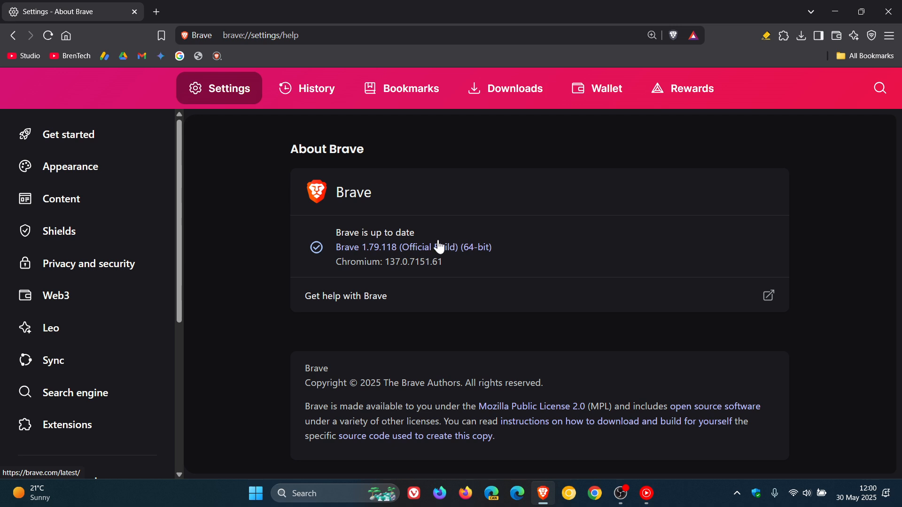
{"action": "mouse_move", "coordinate": [555, 223]}
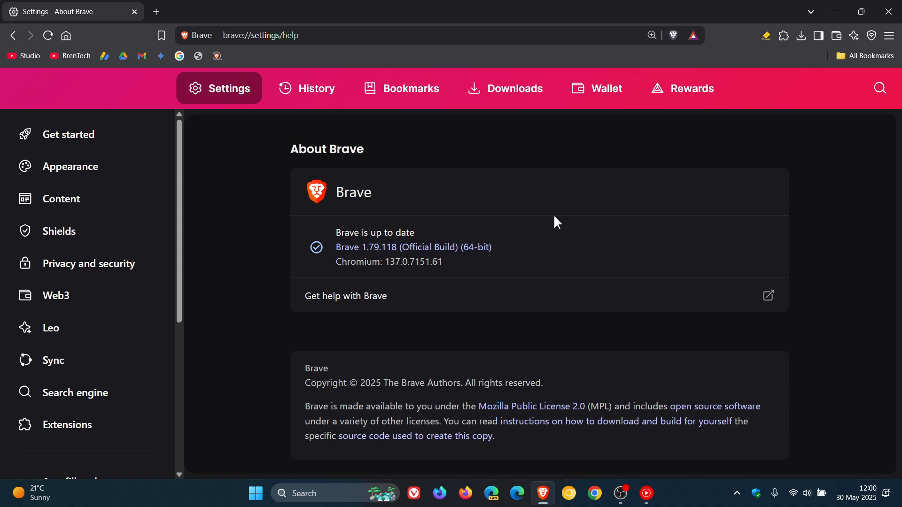
{"action": "mouse_move", "coordinate": [431, 278]}
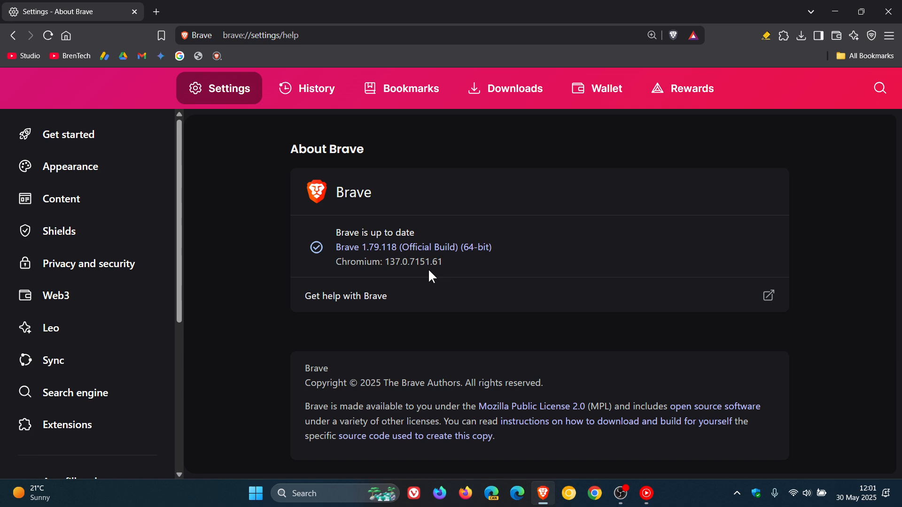
Step: Add a blank new tab next to the About page
{"action": "left_click", "coordinate": [156, 12]}
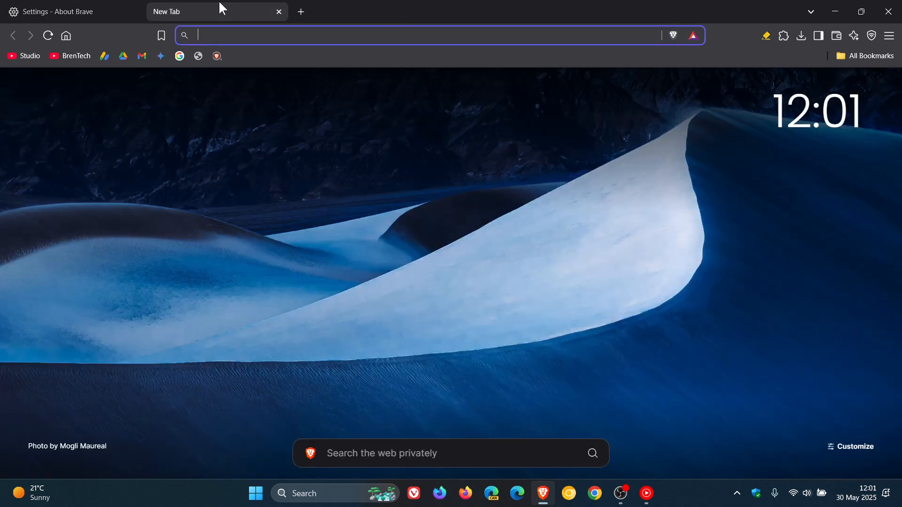
{"action": "mouse_move", "coordinate": [809, 281]}
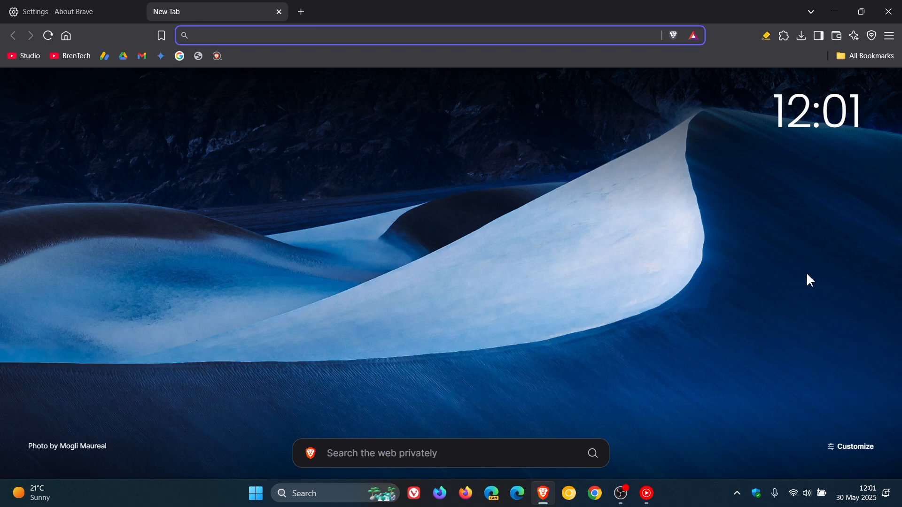
{"action": "mouse_move", "coordinate": [854, 105]}
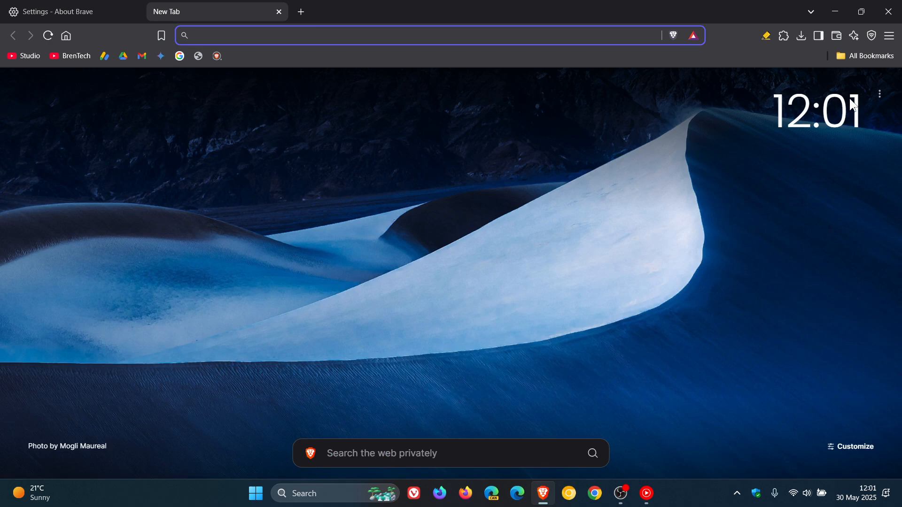
Step: Show and dismiss the Brave Wallet panel, then load brave://leo-ai as a fresh full-page chat
{"action": "left_click", "coordinate": [836, 35]}
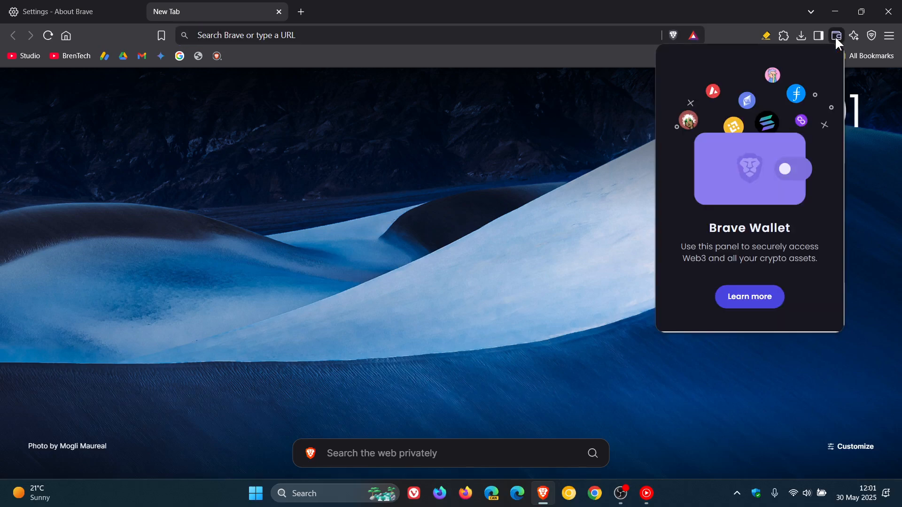
{"action": "mouse_move", "coordinate": [770, 188]}
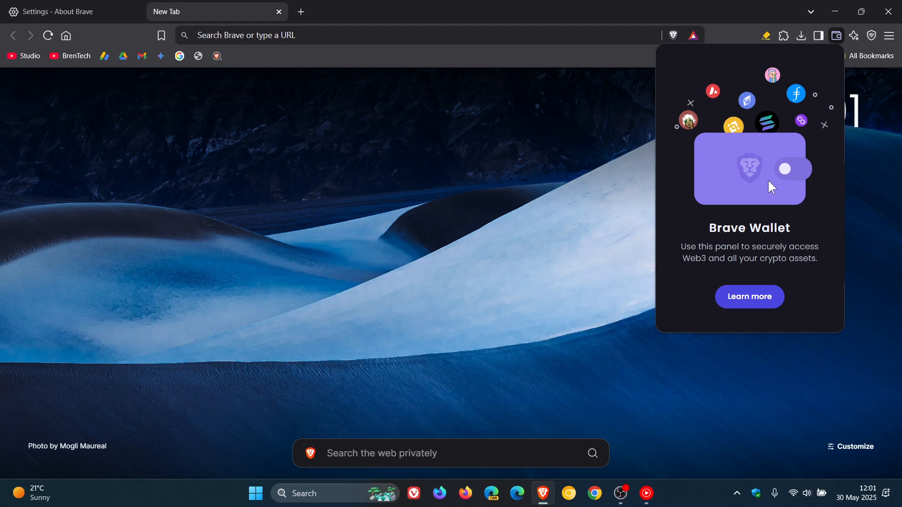
{"action": "mouse_move", "coordinate": [593, 168]}
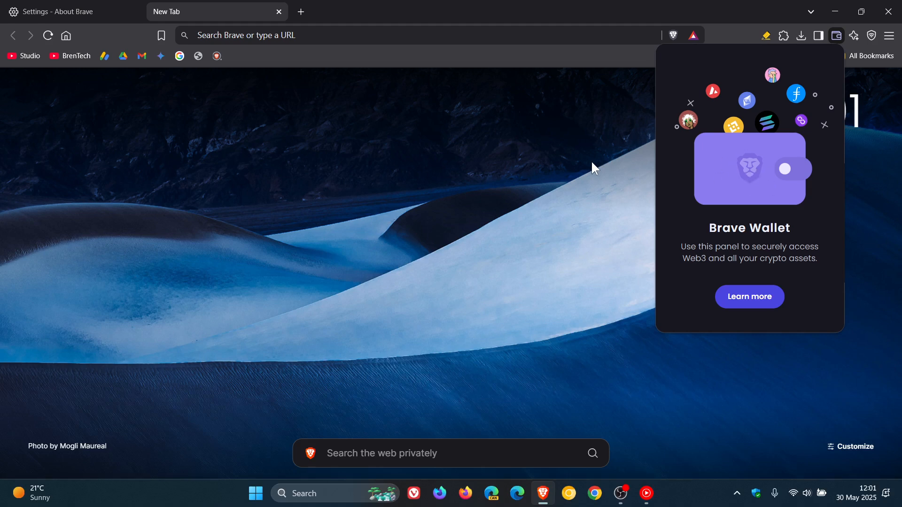
{"action": "left_click", "coordinate": [836, 35]}
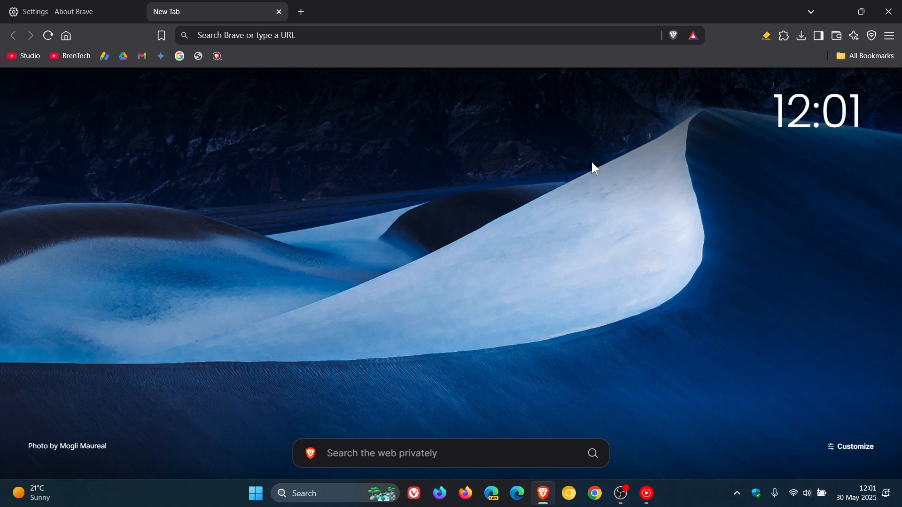
{"action": "mouse_move", "coordinate": [771, 205]}
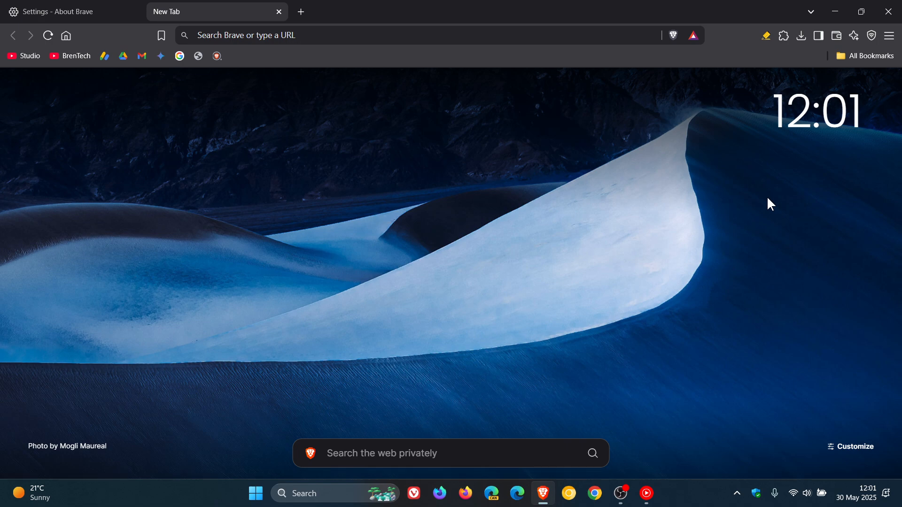
{"action": "mouse_move", "coordinate": [831, 169]}
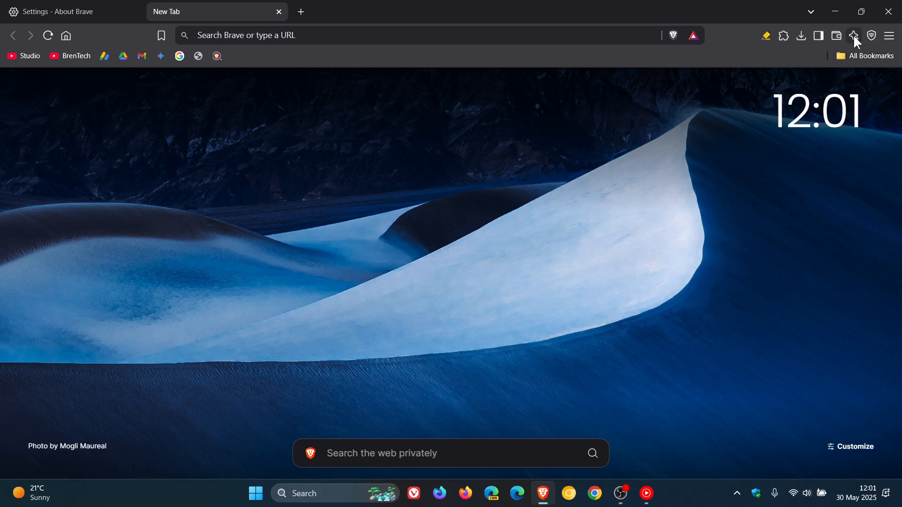
{"action": "mouse_move", "coordinate": [853, 35]}
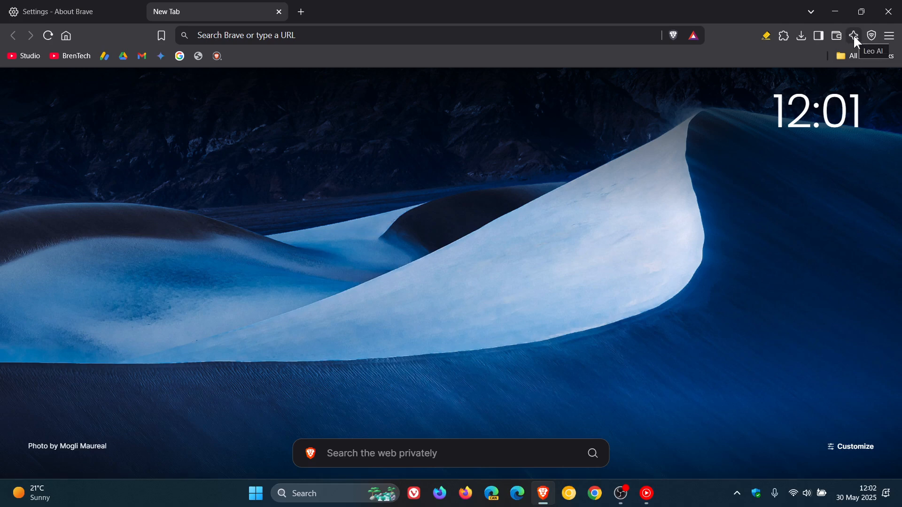
{"action": "left_click", "coordinate": [853, 35]}
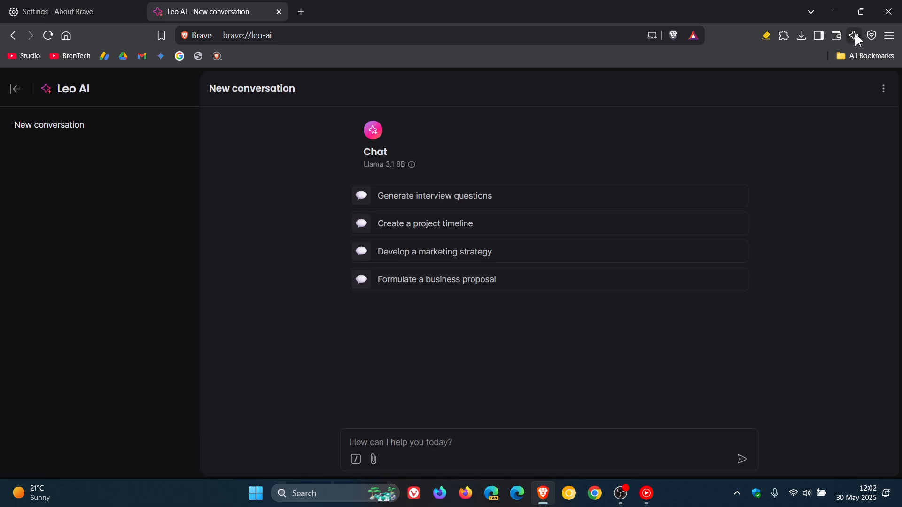
{"action": "mouse_move", "coordinate": [854, 35]}
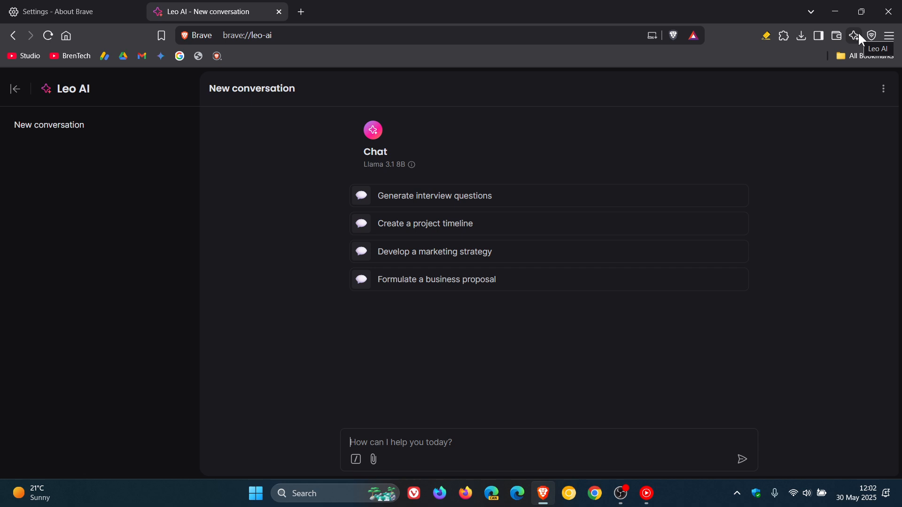
{"action": "mouse_move", "coordinate": [858, 37]}
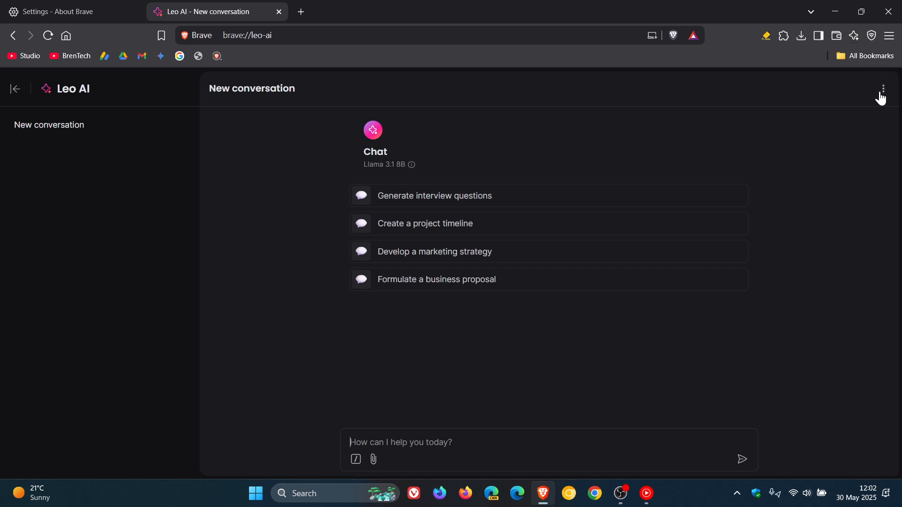
{"action": "left_click", "coordinate": [882, 89]}
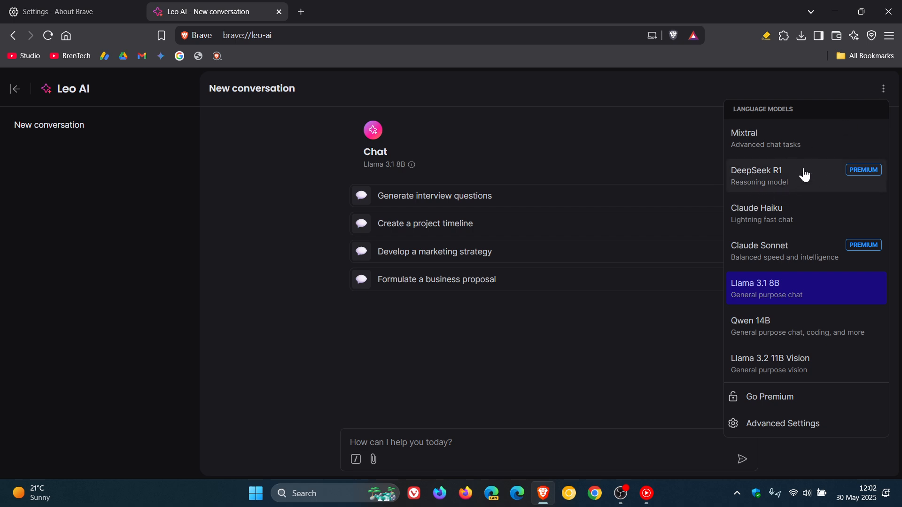
{"action": "mouse_move", "coordinate": [868, 171]}
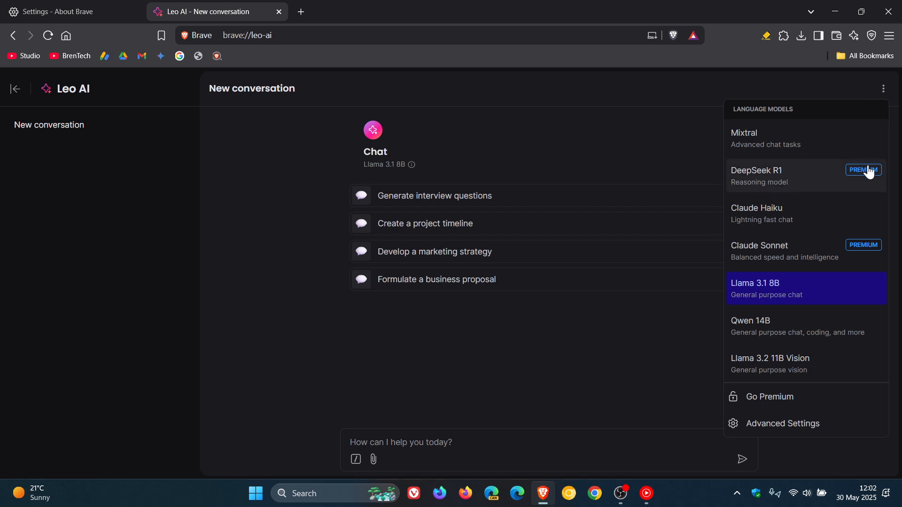
{"action": "mouse_move", "coordinate": [833, 167]}
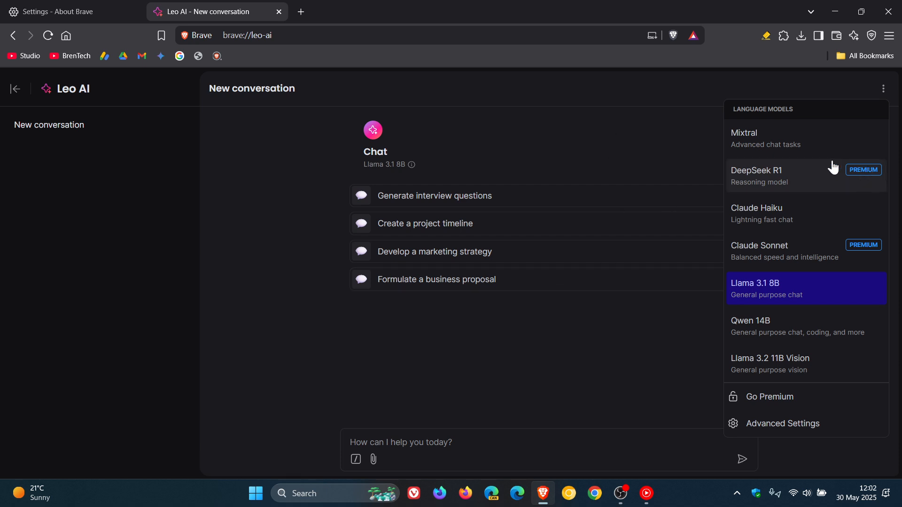
{"action": "mouse_move", "coordinate": [640, 178]}
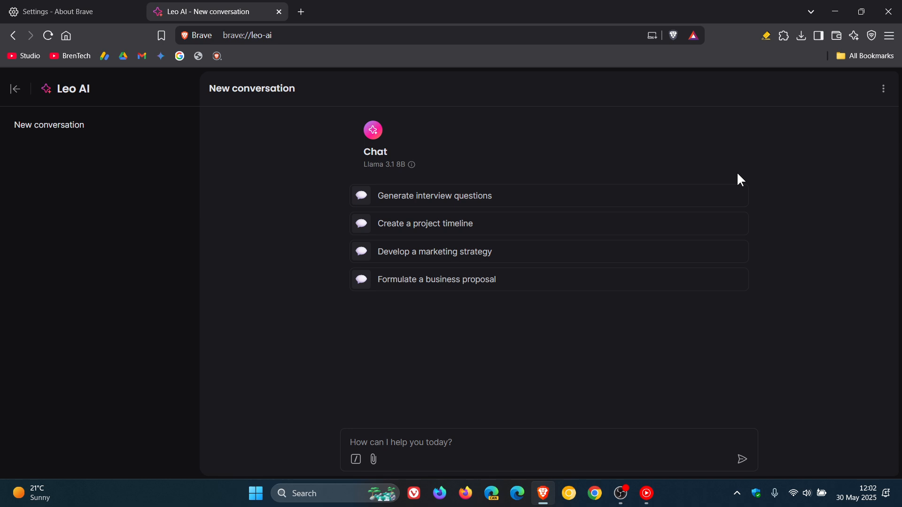
{"action": "mouse_move", "coordinate": [689, 154]}
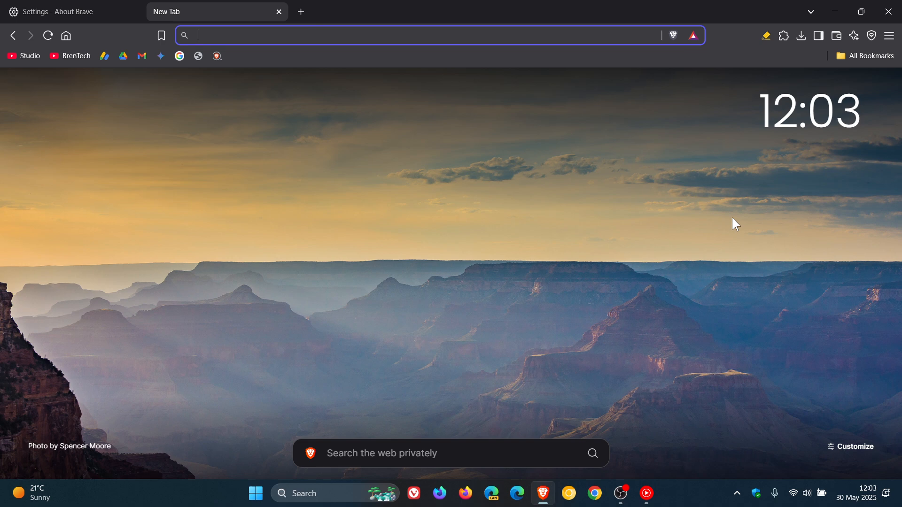
{"action": "mouse_move", "coordinate": [862, 119]}
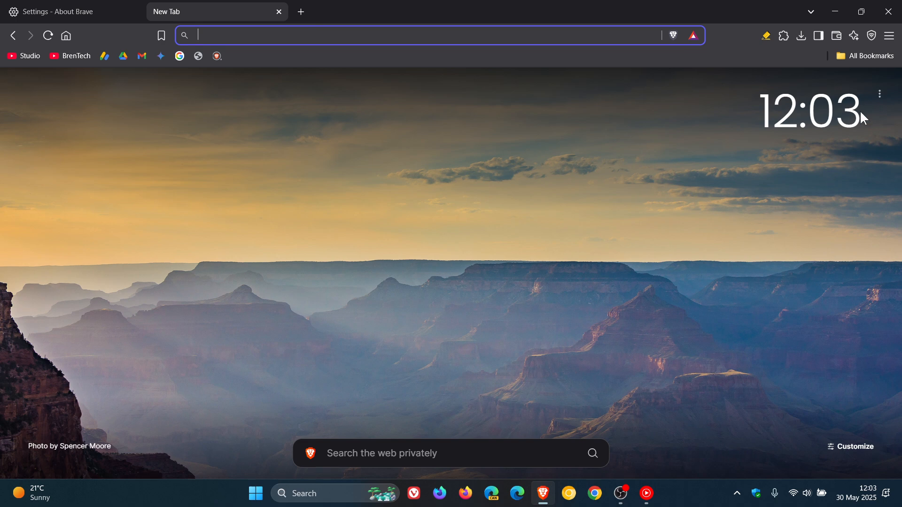
{"action": "left_click", "coordinate": [888, 35]}
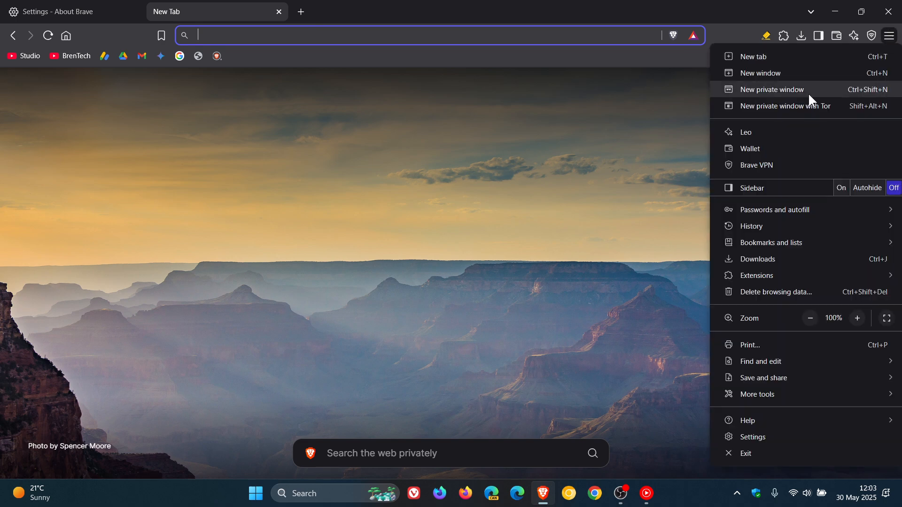
{"action": "left_click", "coordinate": [784, 106]}
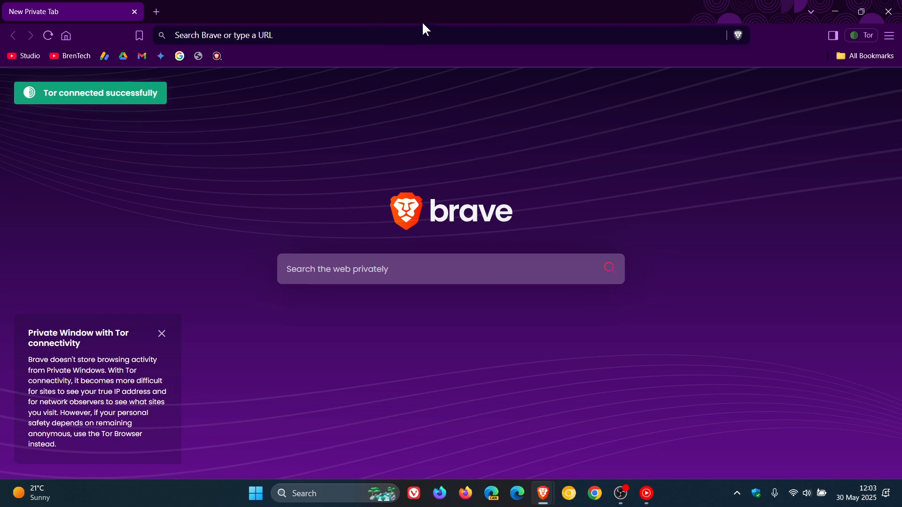
{"action": "mouse_move", "coordinate": [755, 168]}
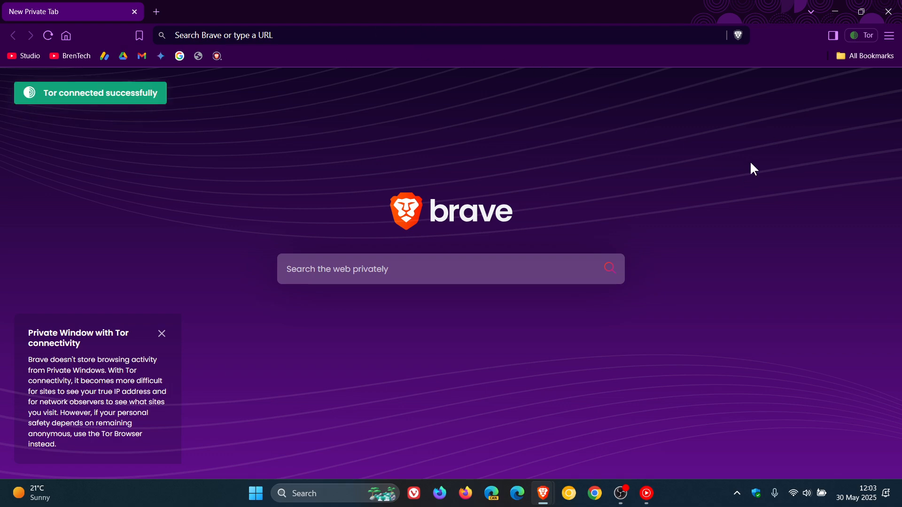
{"action": "left_click", "coordinate": [156, 11]}
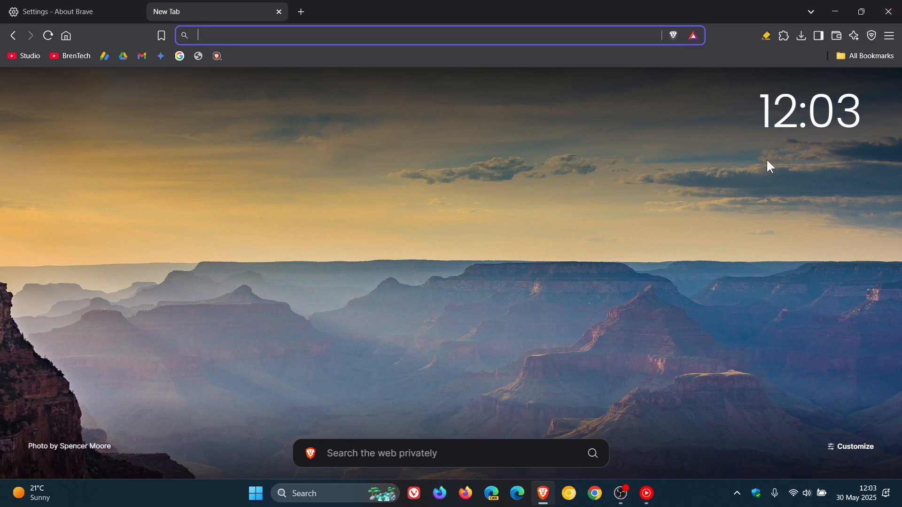
{"action": "mouse_move", "coordinate": [690, 198]}
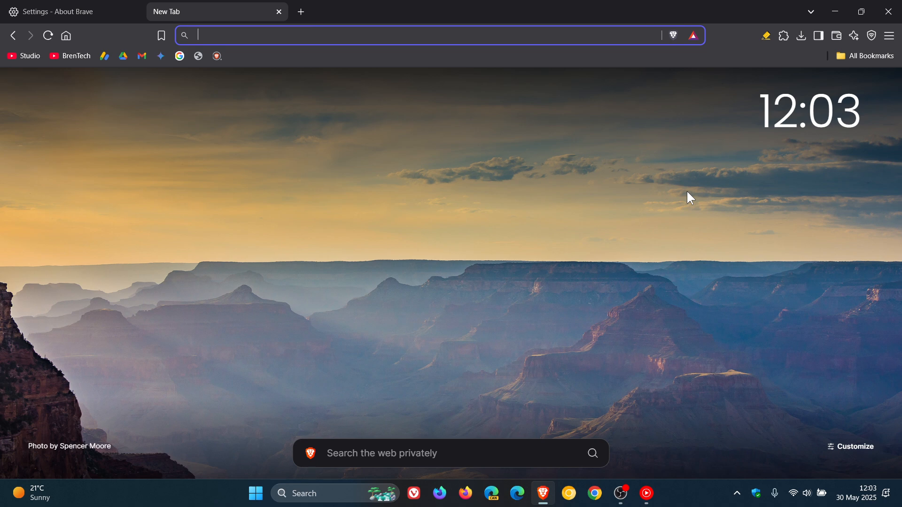
{"action": "mouse_move", "coordinate": [801, 35]}
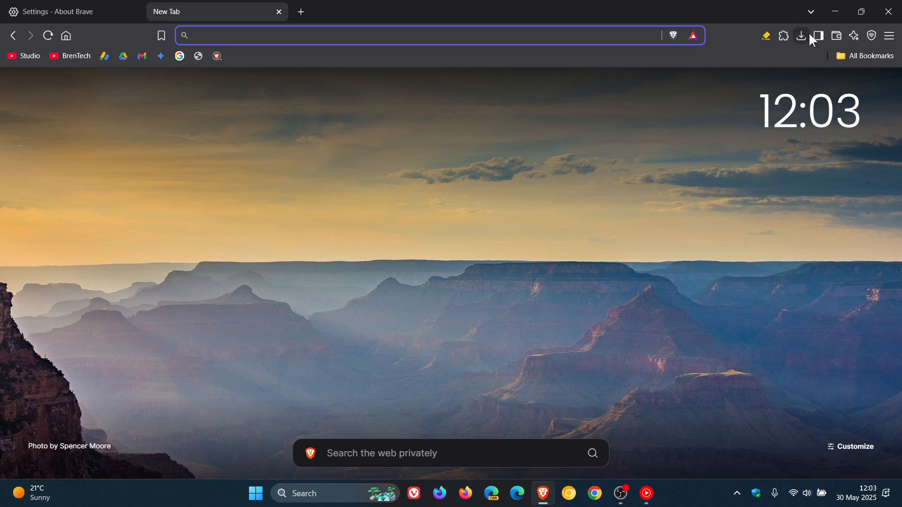
{"action": "mouse_move", "coordinate": [801, 36]}
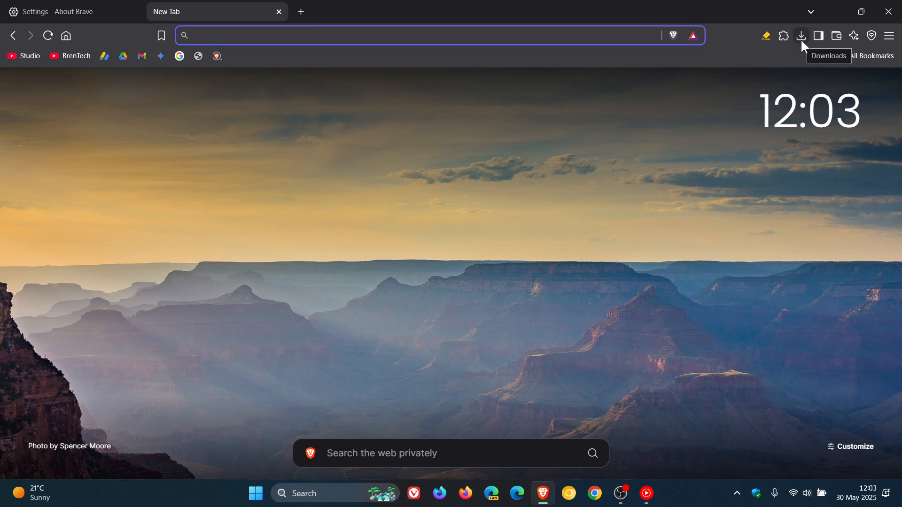
{"action": "mouse_move", "coordinate": [646, 211]}
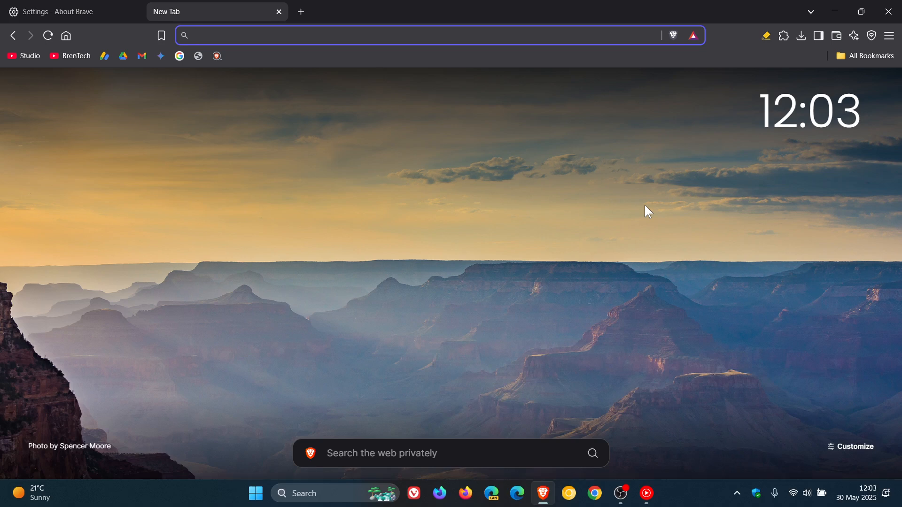
{"action": "mouse_move", "coordinate": [889, 35]}
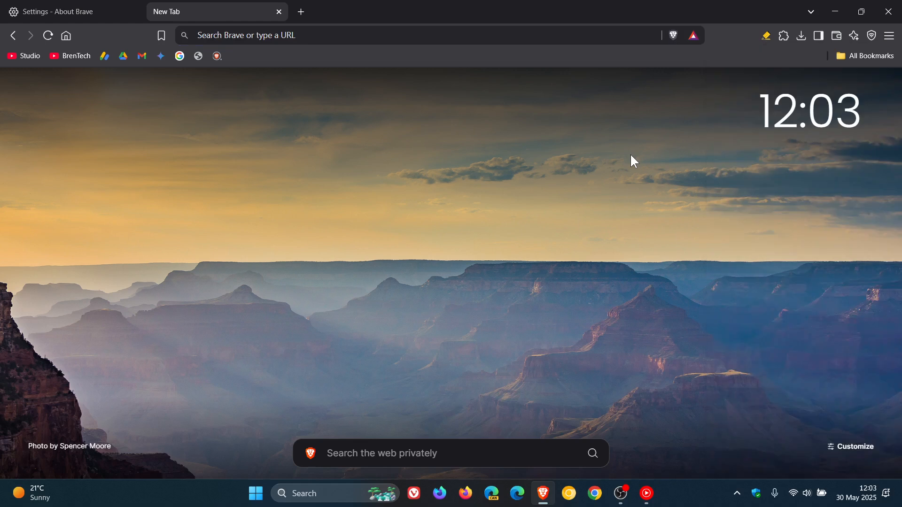
{"action": "mouse_move", "coordinate": [636, 160]}
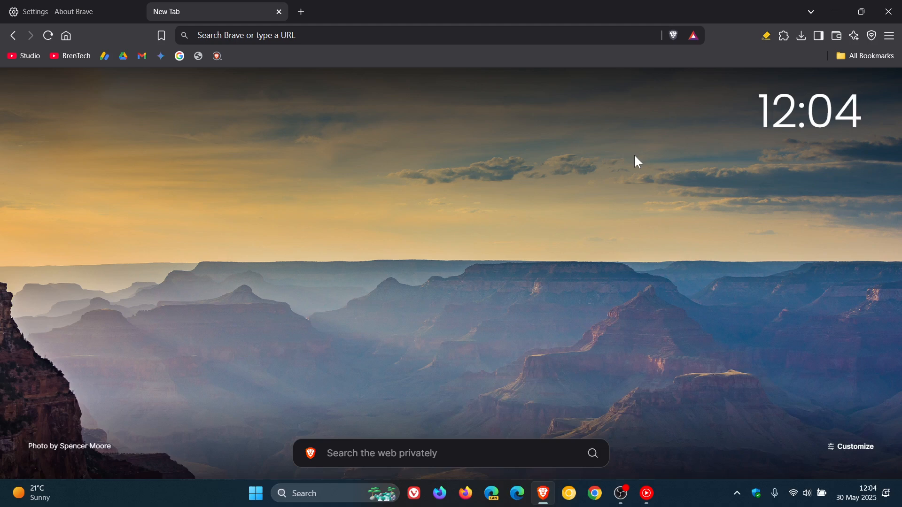
Step: Return to the About Brave tab still reporting 1.79.118 up to date
{"action": "left_click", "coordinate": [63, 11]}
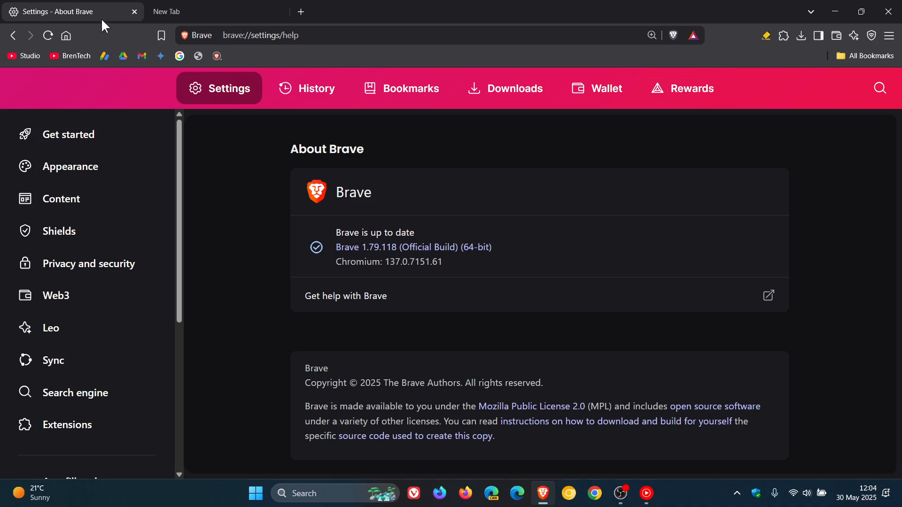
{"action": "mouse_move", "coordinate": [560, 235]}
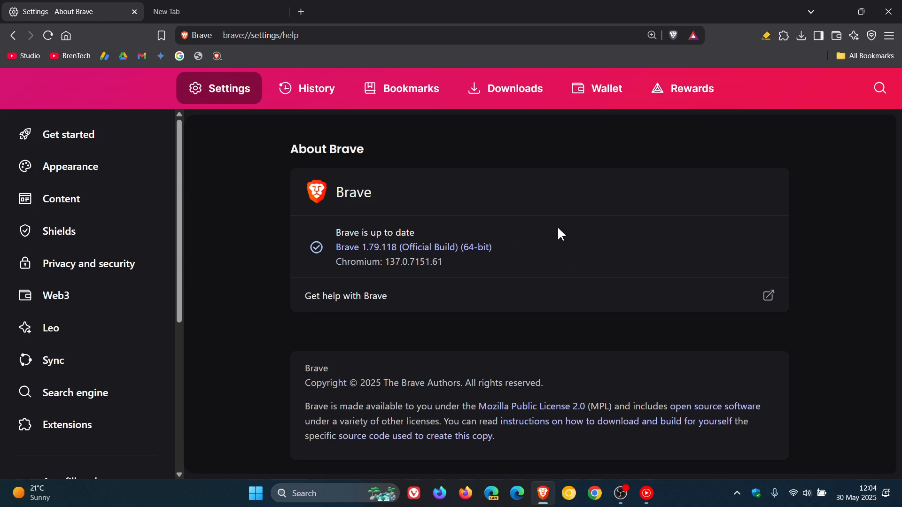
{"action": "mouse_move", "coordinate": [552, 222]}
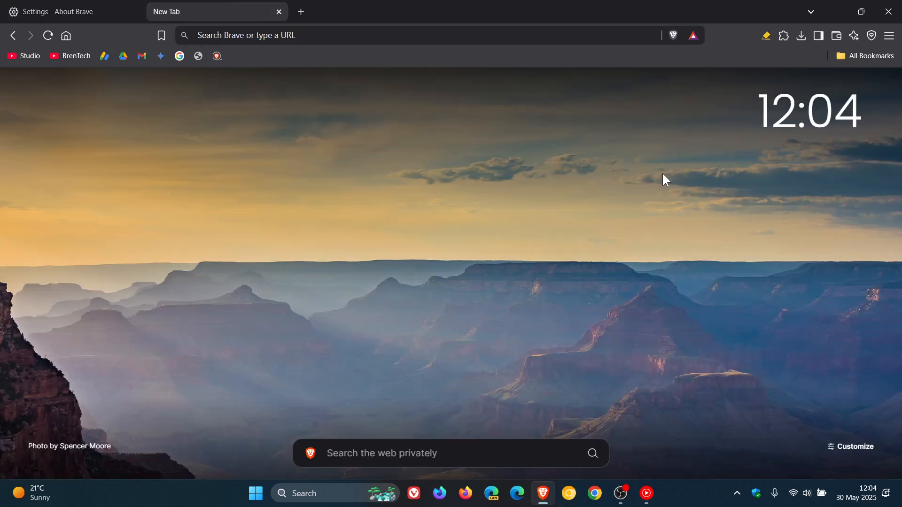
{"action": "mouse_move", "coordinate": [705, 191]}
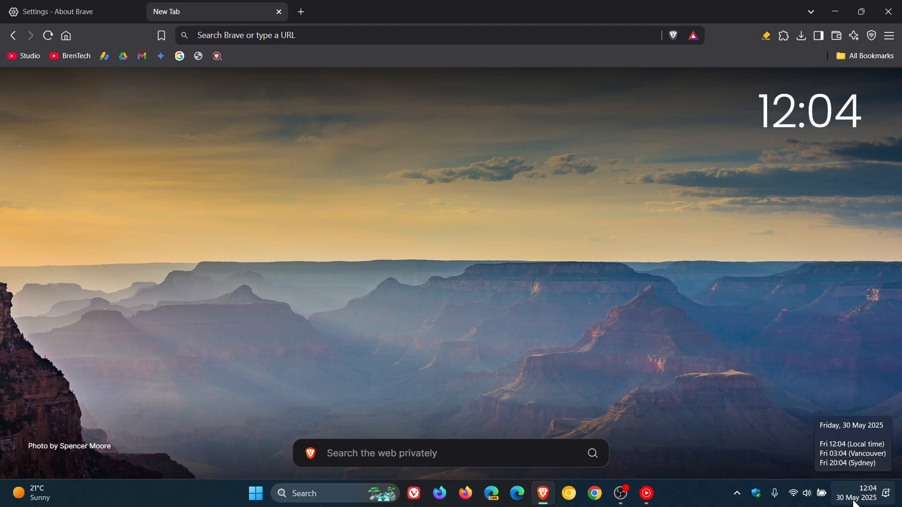
{"action": "mouse_move", "coordinate": [570, 256]}
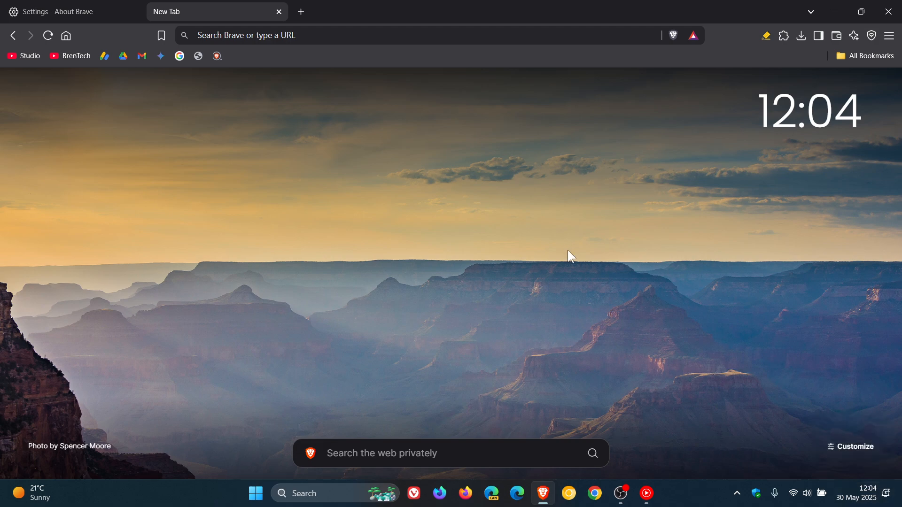